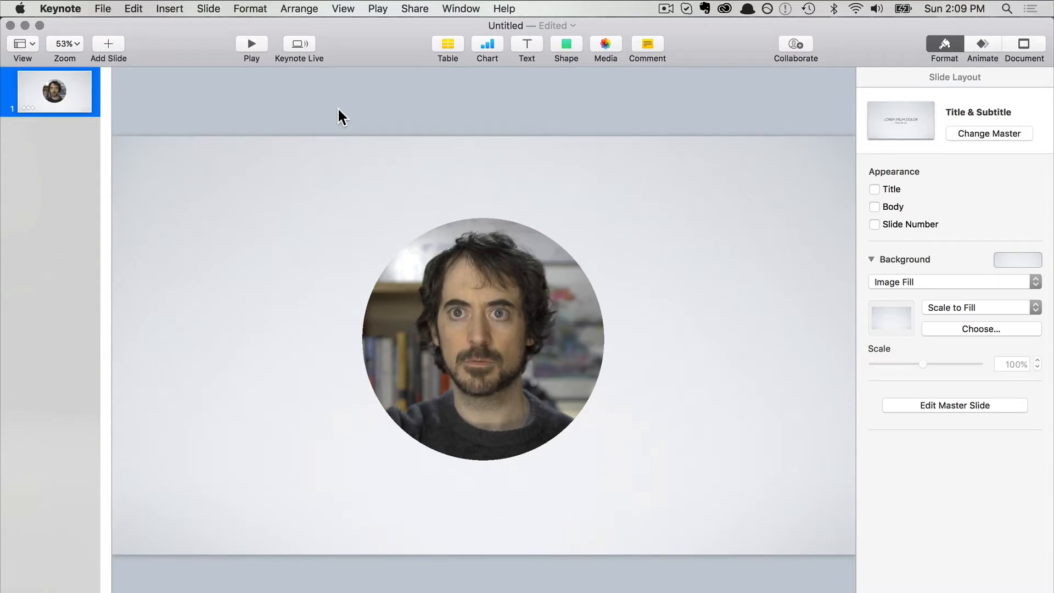
pyautogui.moveTo(329, 120)
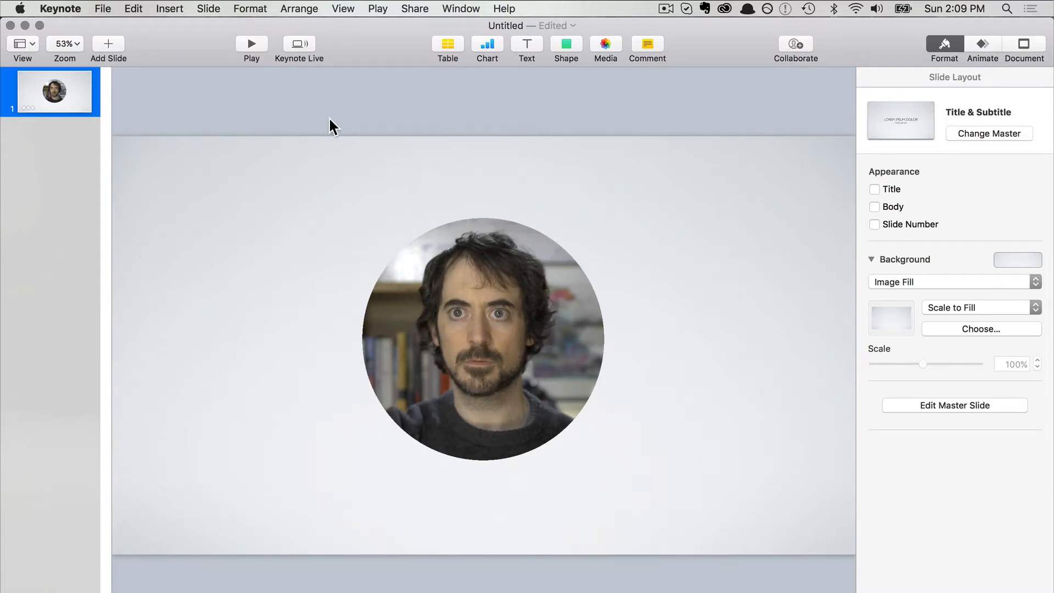
pyautogui.moveTo(419, 316)
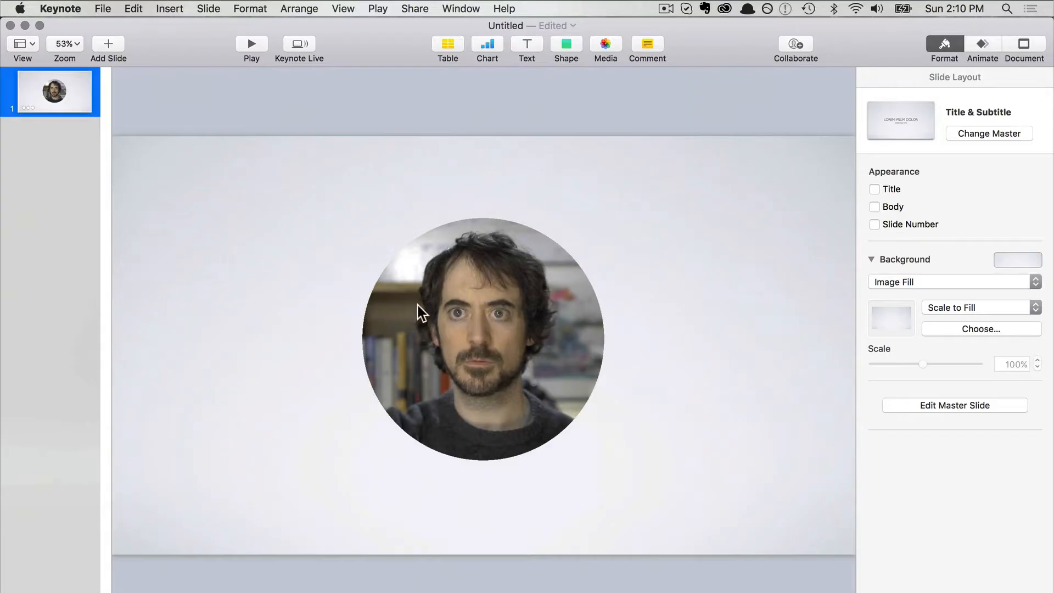
# Create a new wide presentation using the Showroom theme
pyautogui.click(103, 9)
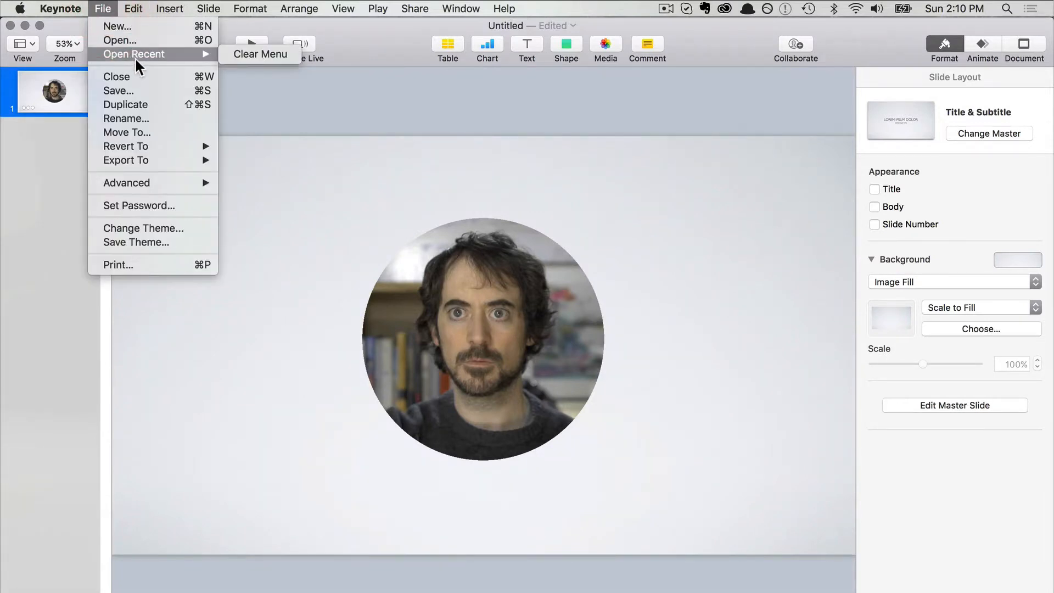
pyautogui.click(143, 228)
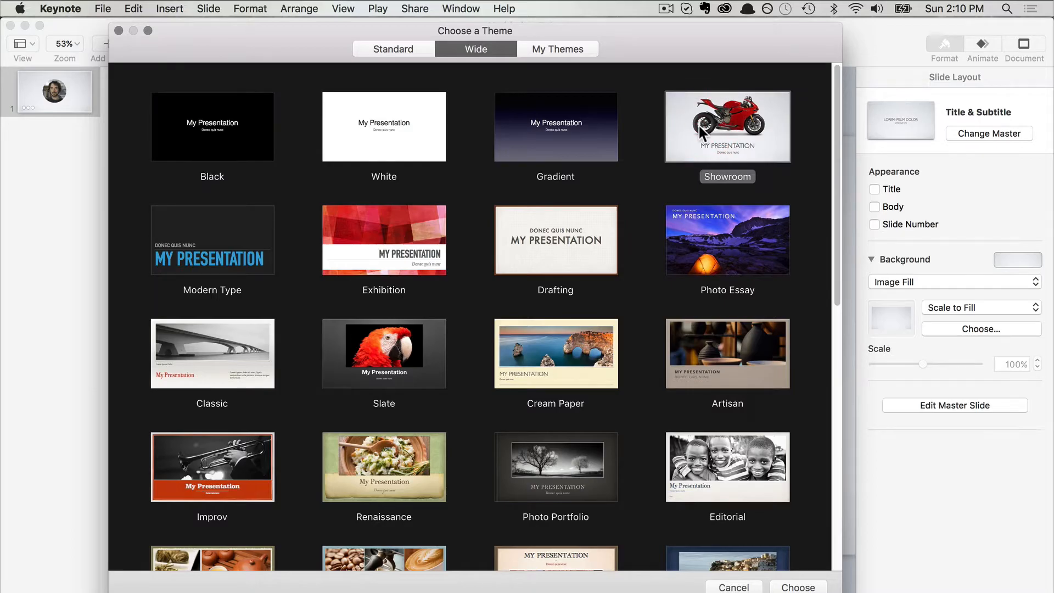
pyautogui.click(797, 586)
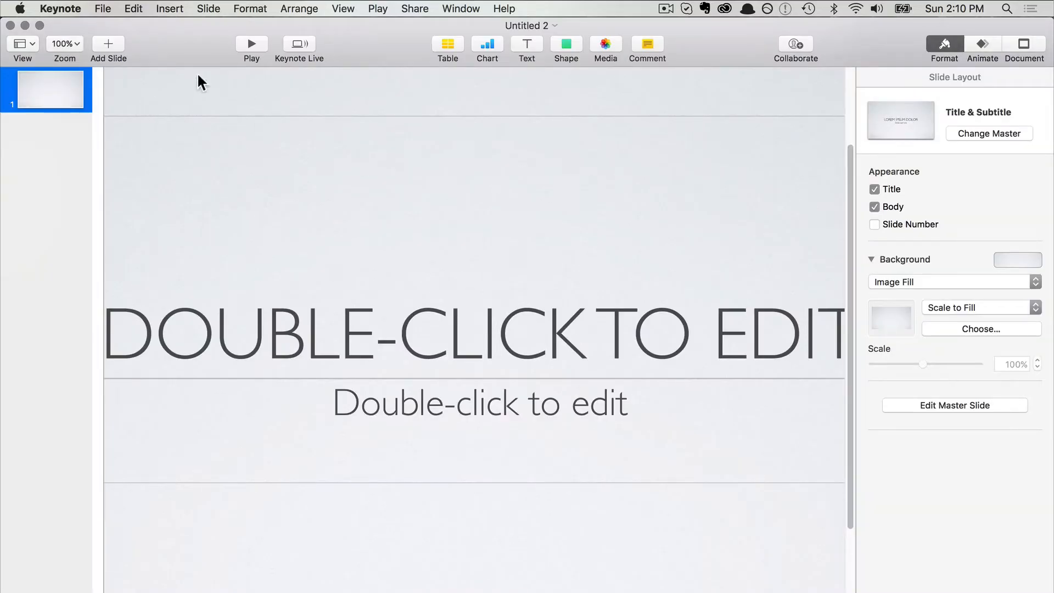
# Fit the slide in the window and remove the title and subtitle placeholders
pyautogui.click(64, 44)
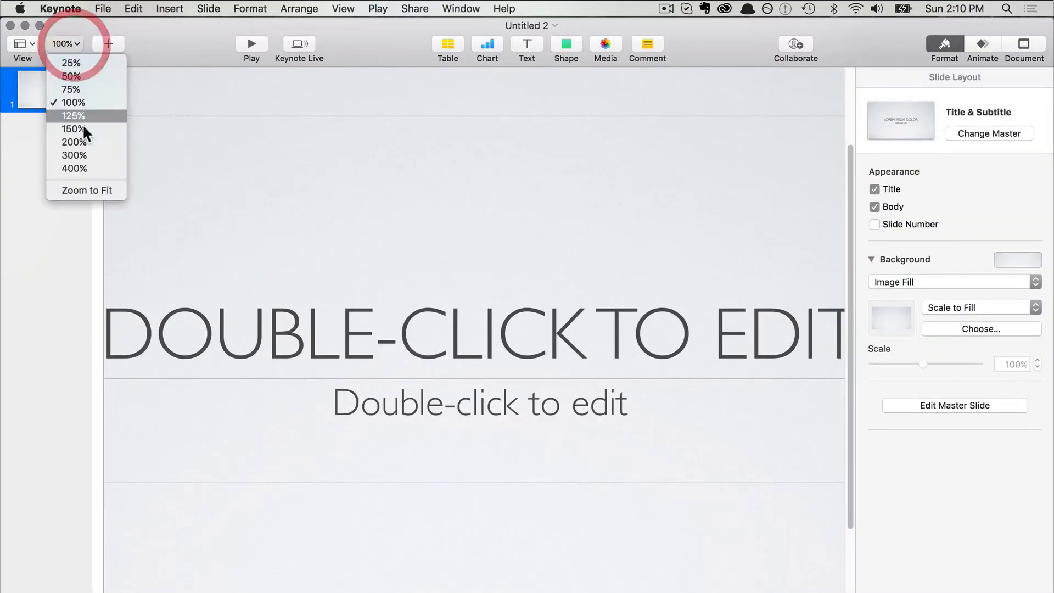
pyautogui.click(85, 190)
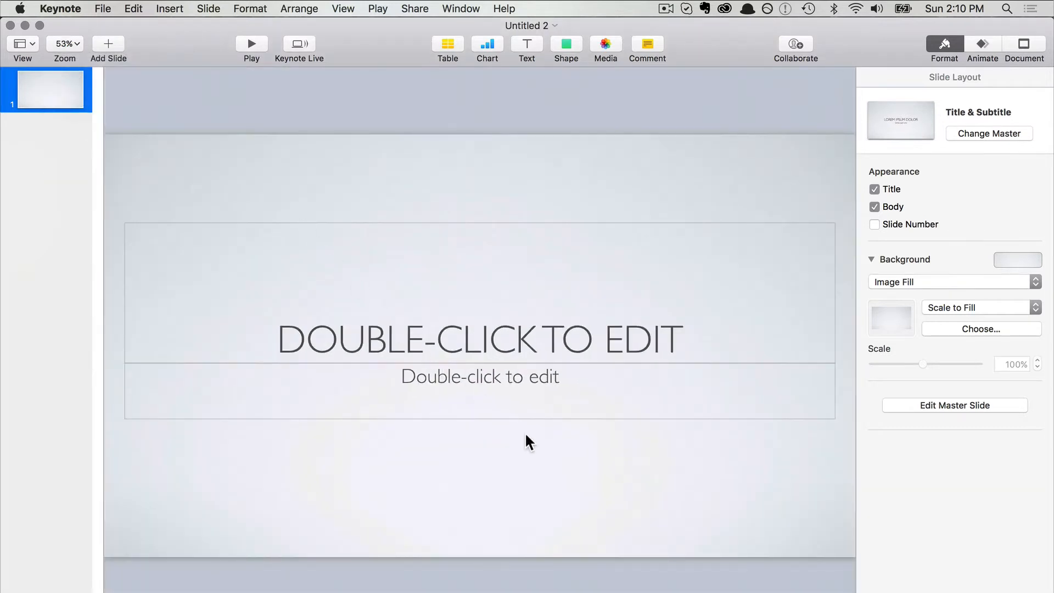
pyautogui.click(436, 196)
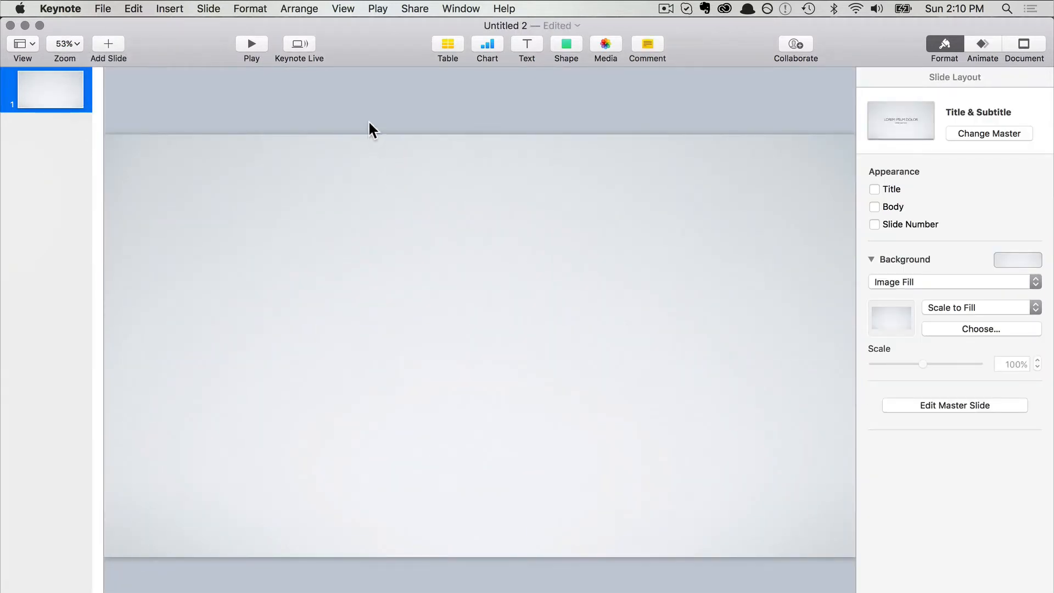
pyautogui.moveTo(362, 333)
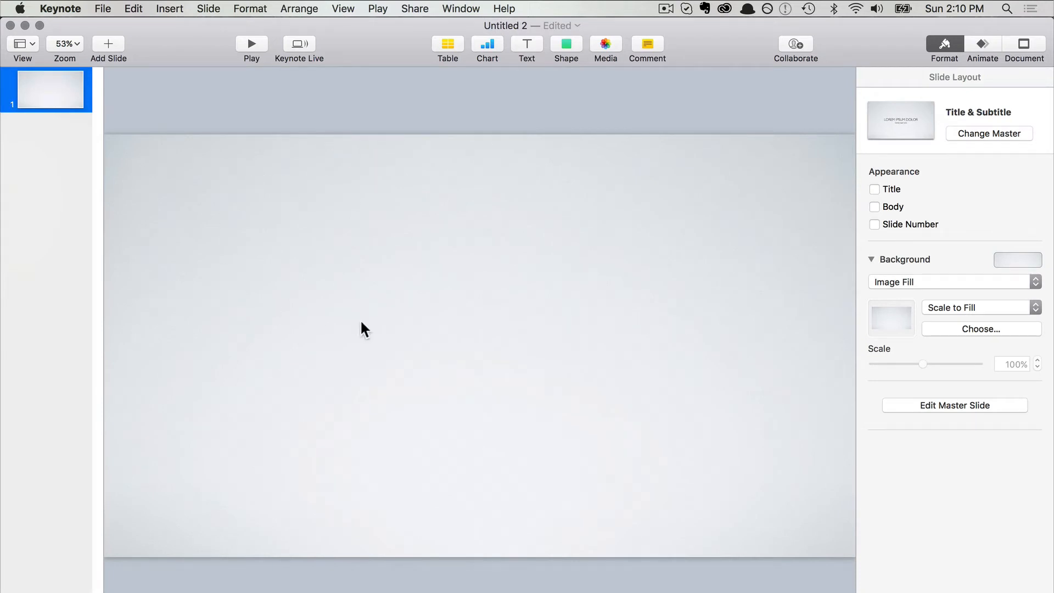
pyautogui.moveTo(144, 37)
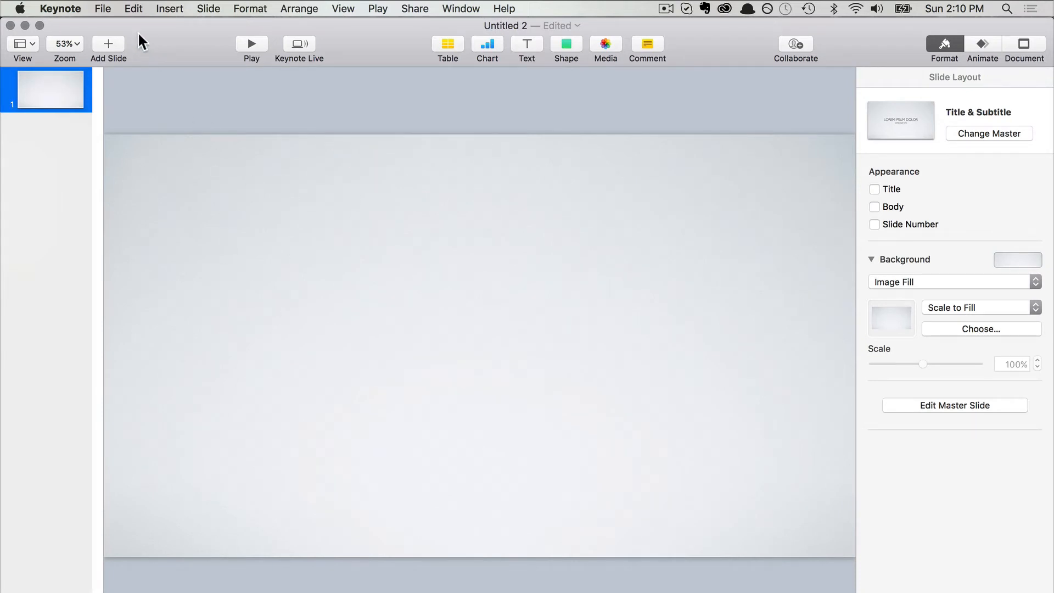
# Export slide 1 as a PNG image named 'image'
pyautogui.click(103, 9)
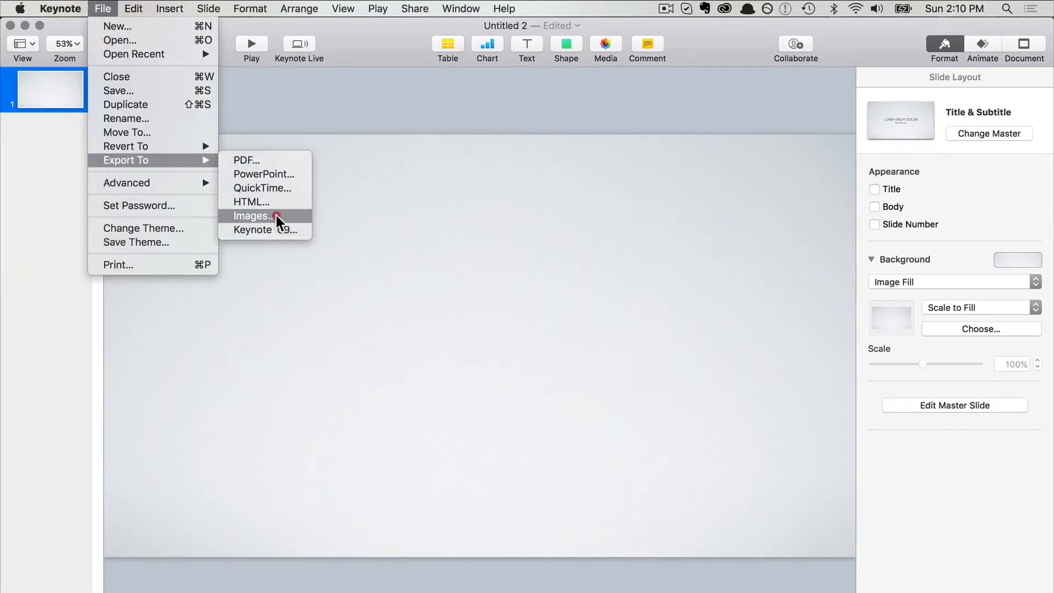
pyautogui.click(251, 215)
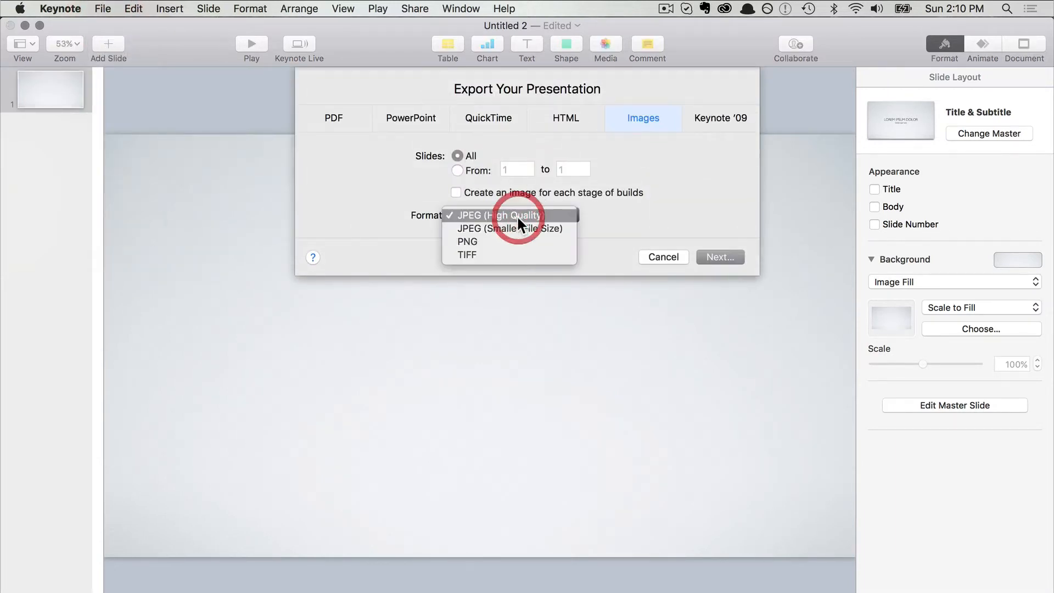
pyautogui.click(468, 240)
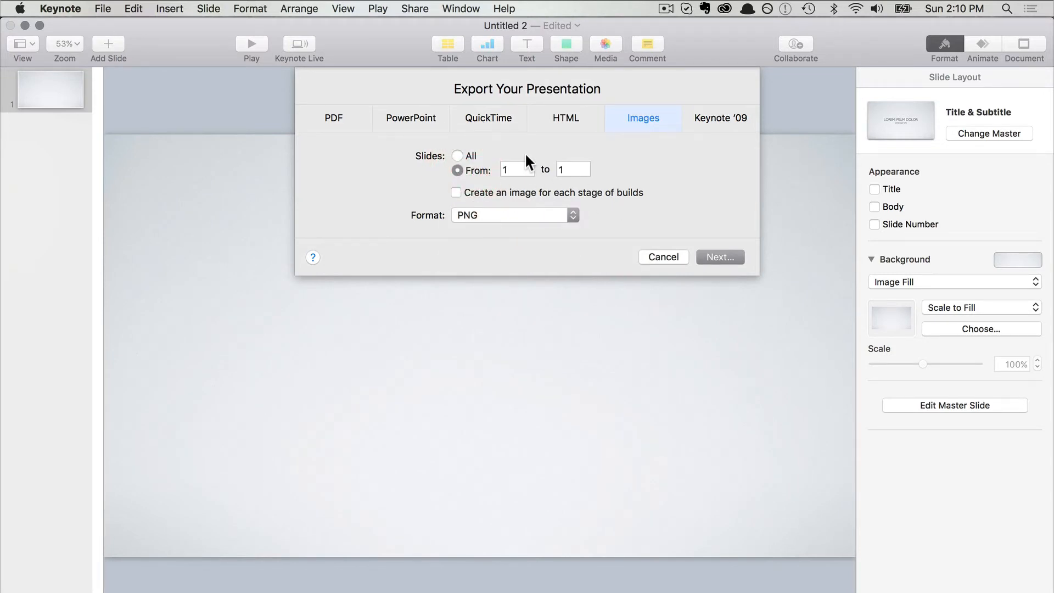
pyautogui.moveTo(507, 188)
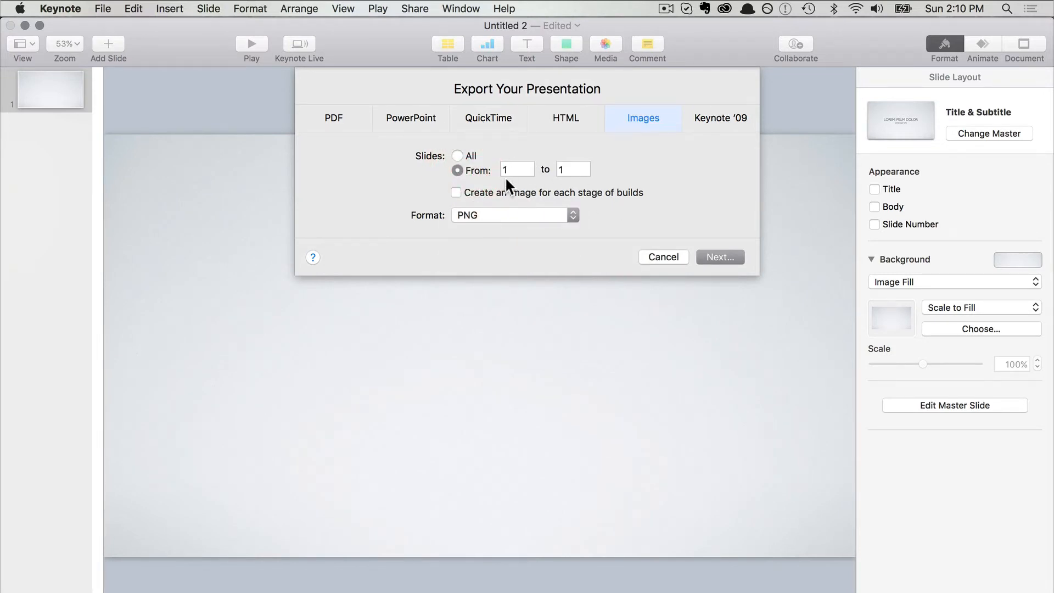
pyautogui.moveTo(559, 186)
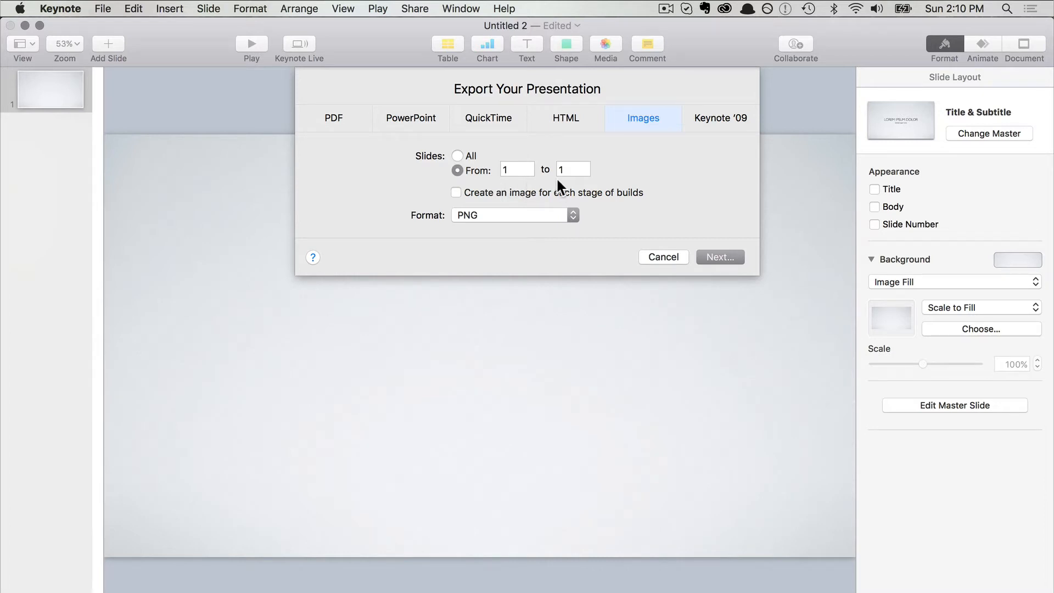
pyautogui.click(663, 257)
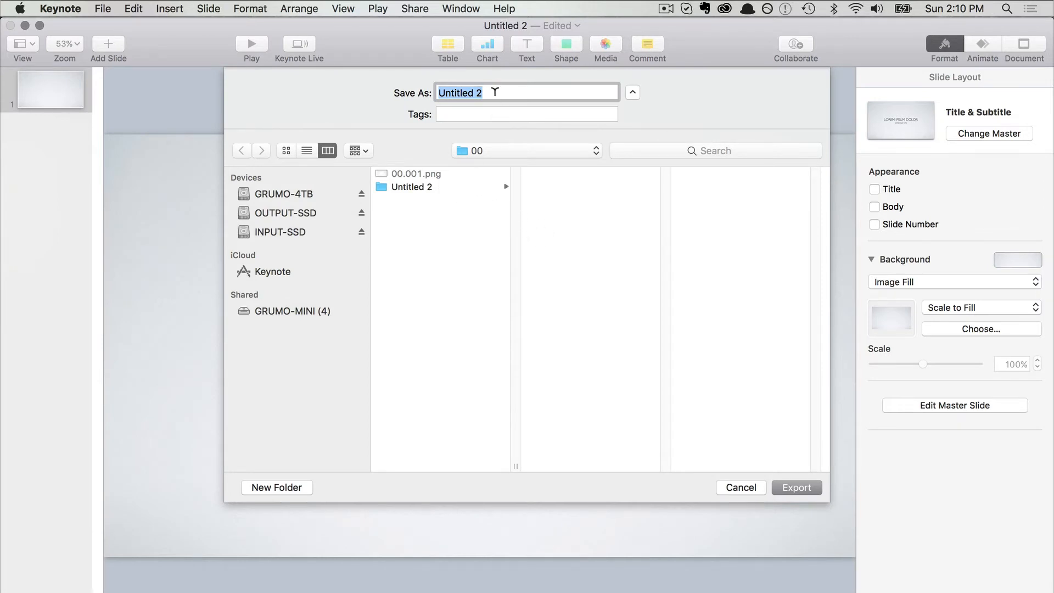
pyautogui.write('image')
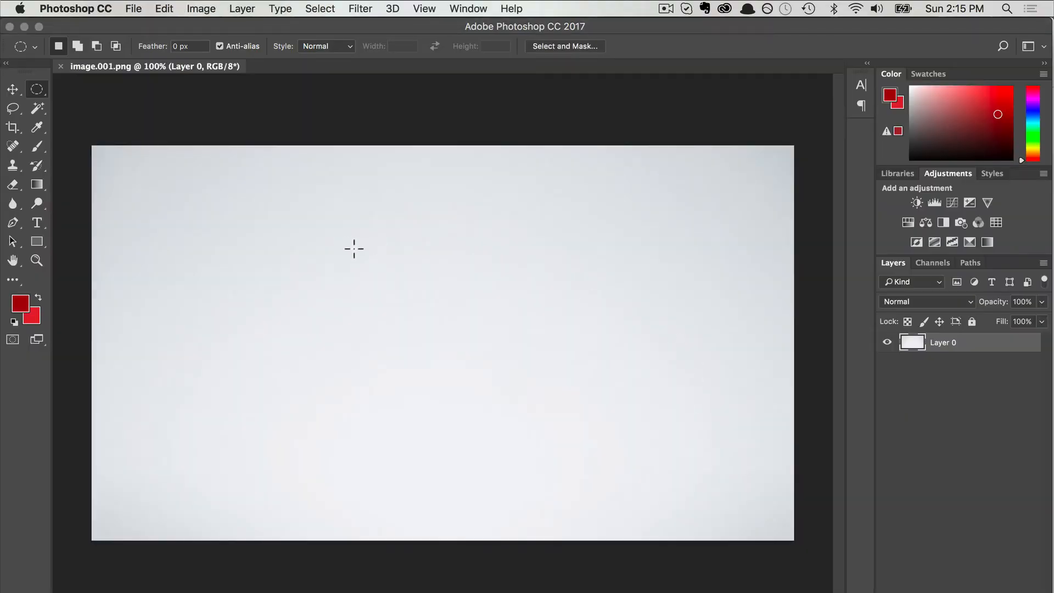
pyautogui.moveTo(410, 259)
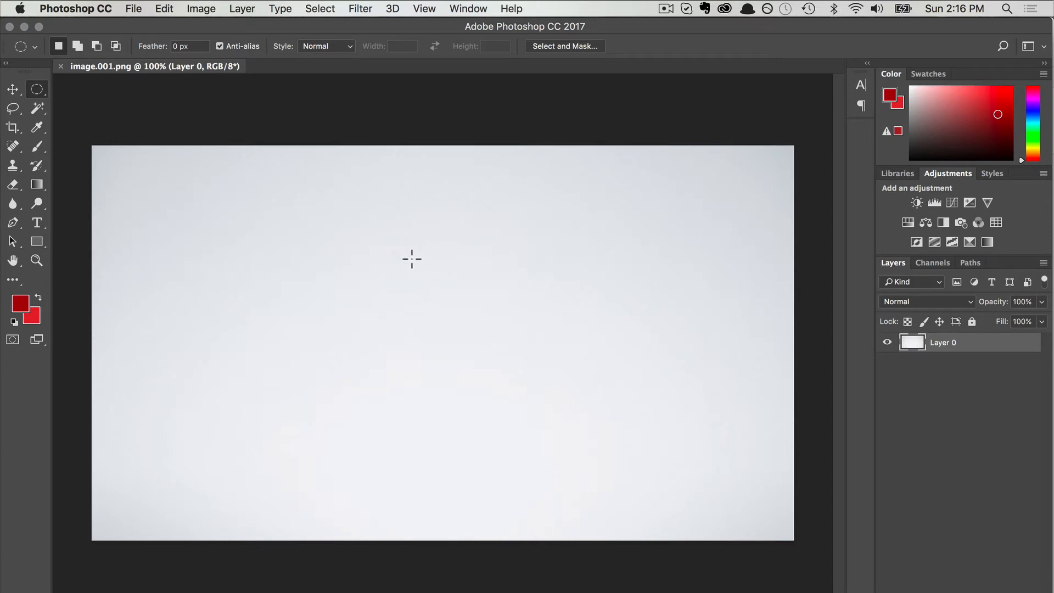
pyautogui.moveTo(422, 263)
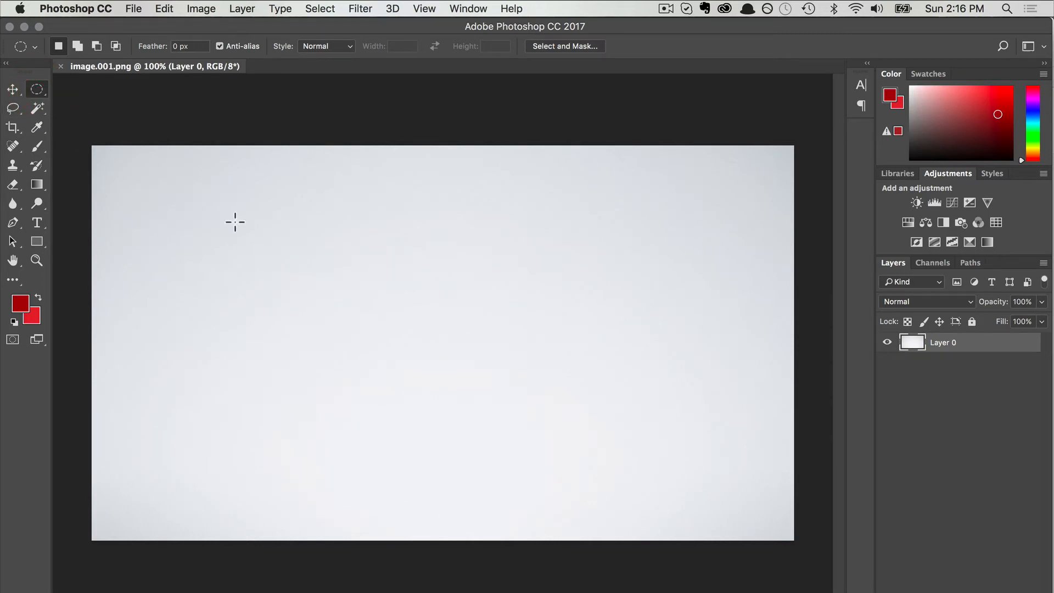
pyautogui.moveTo(426, 325)
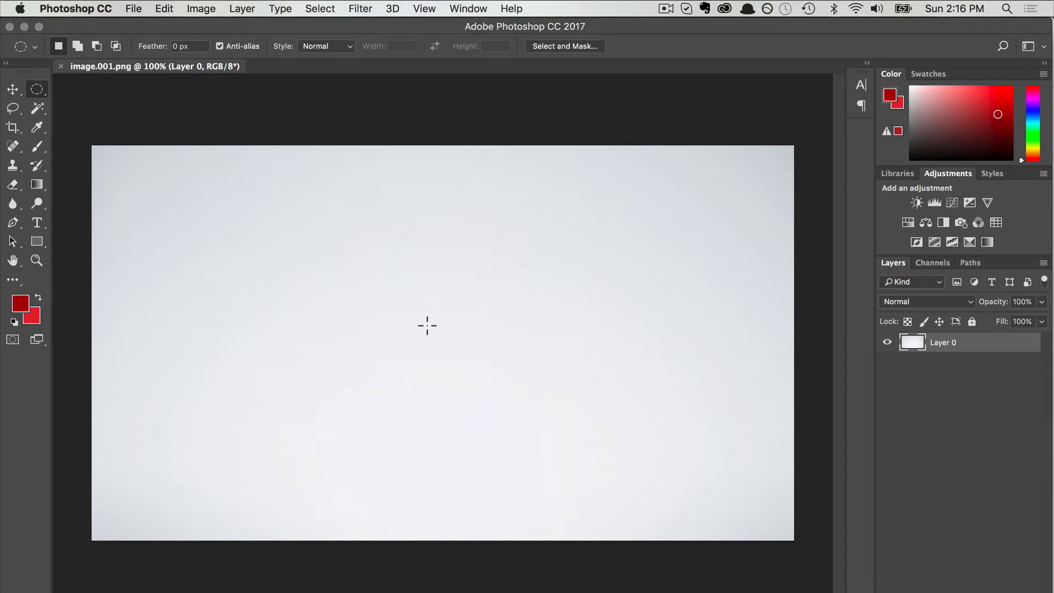
# Select a circle in the middle of the image and delete it to leave a transparent hole
pyautogui.moveTo(427, 326); pyautogui.dragTo(454, 374)
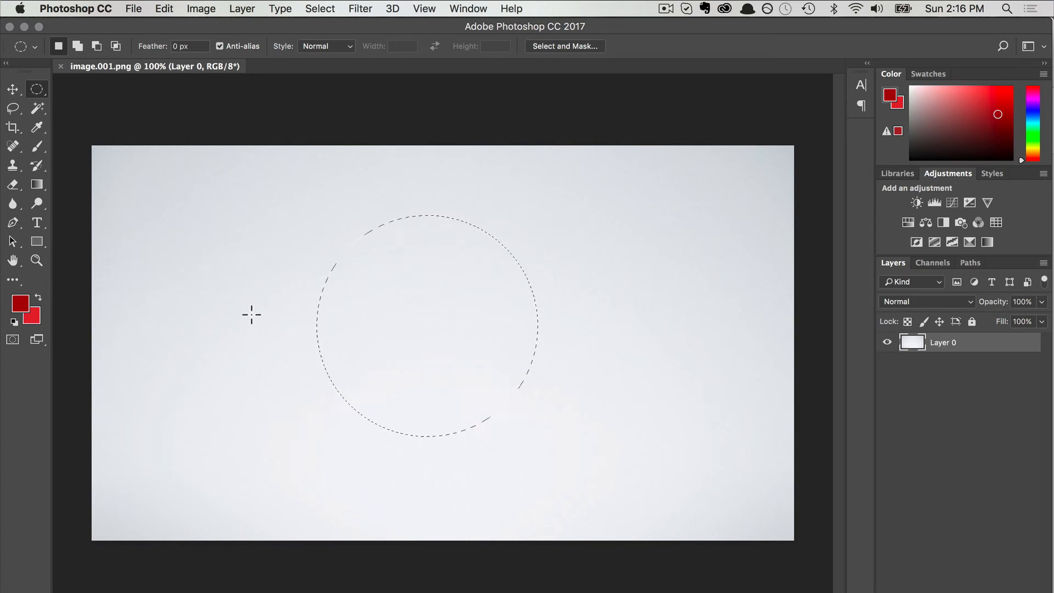
pyautogui.press('Delete')
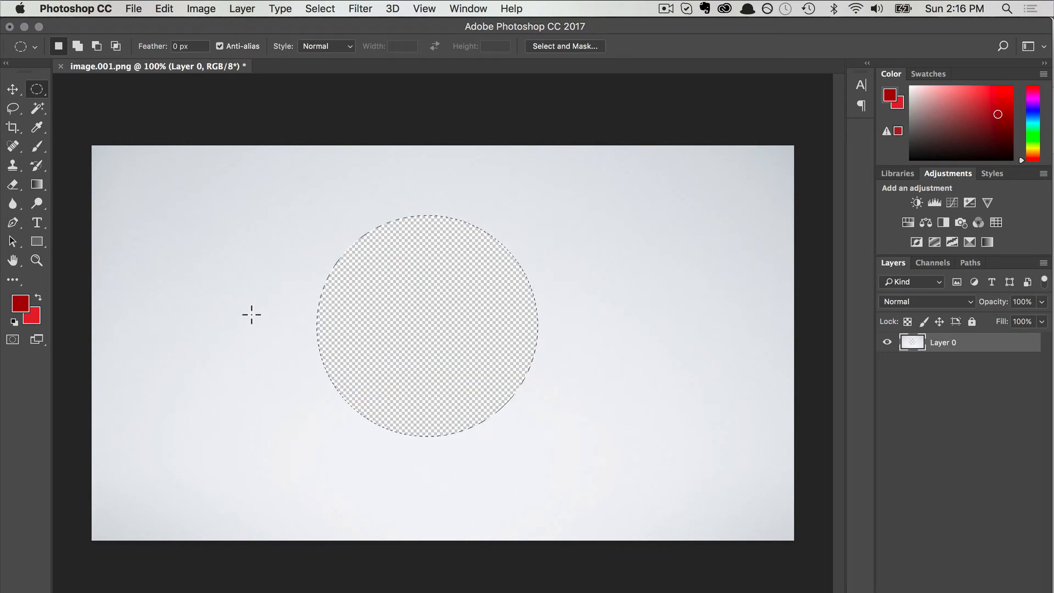
pyautogui.click(134, 9)
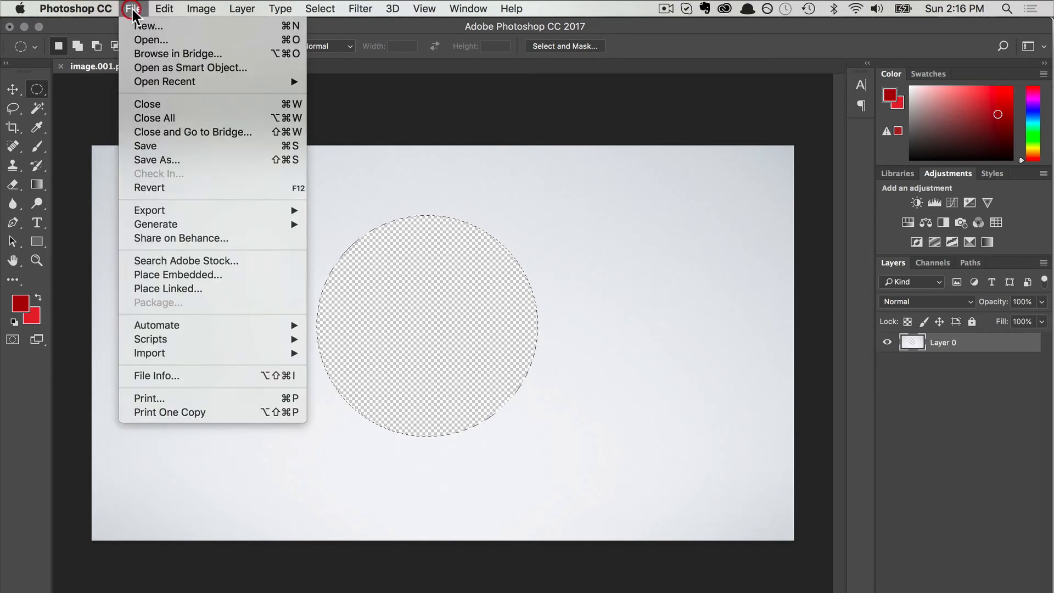
# Save image.001.png with the circular hole
pyautogui.click(144, 144)
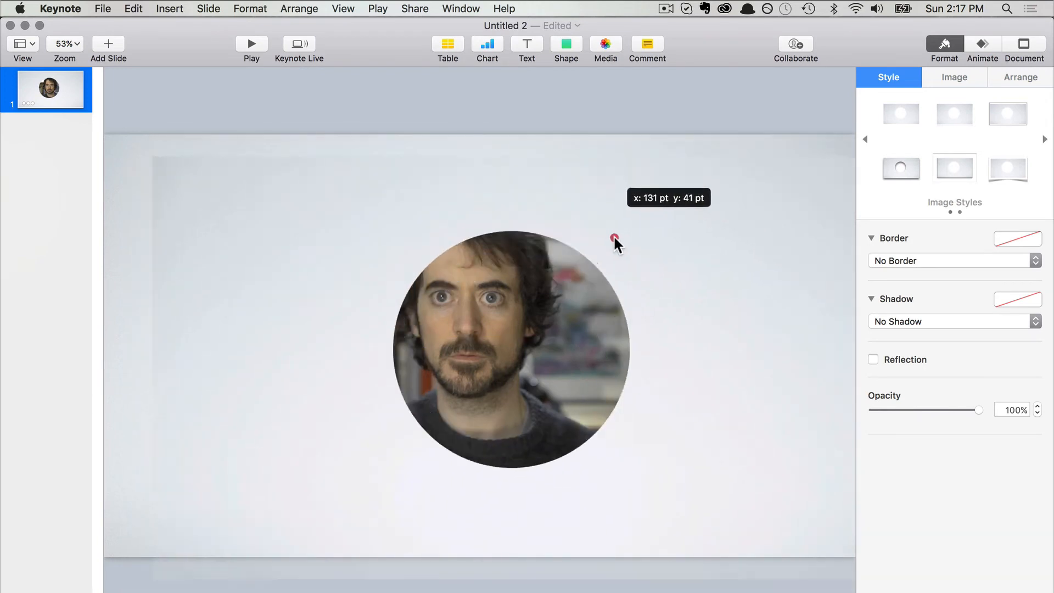
# Drag the background image so its hole sits over the man's face in the video
pyautogui.moveTo(614, 241); pyautogui.dragTo(570, 215)
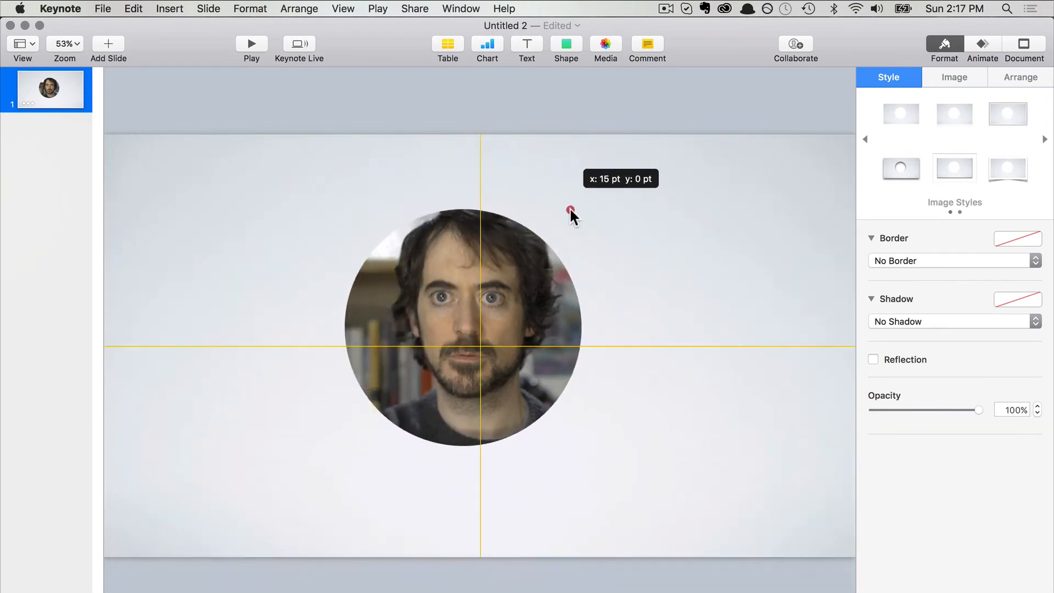
pyautogui.moveTo(571, 215); pyautogui.dragTo(565, 196)
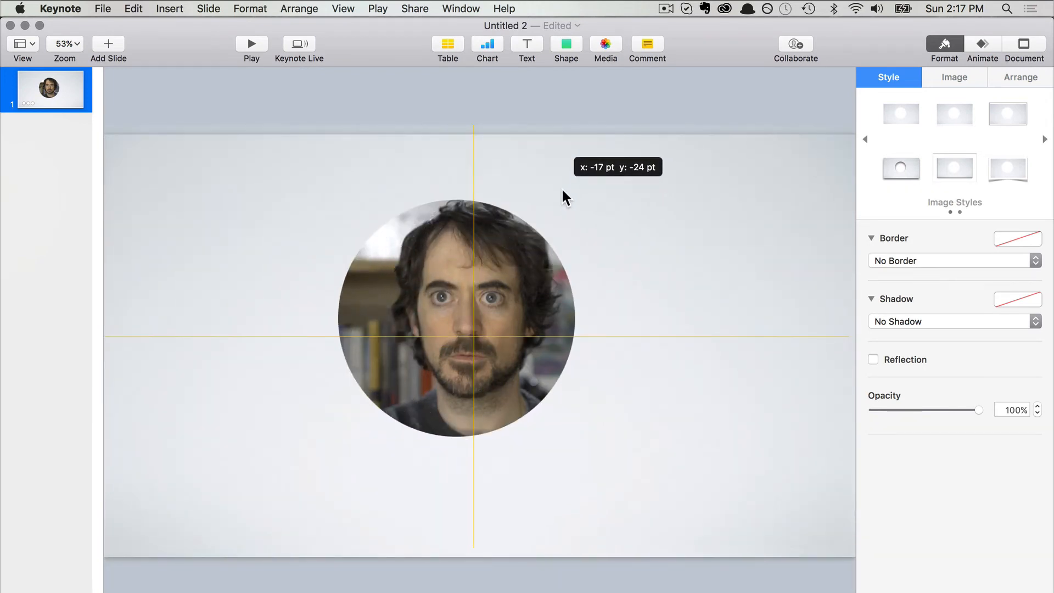
pyautogui.moveTo(563, 196); pyautogui.dragTo(545, 306)
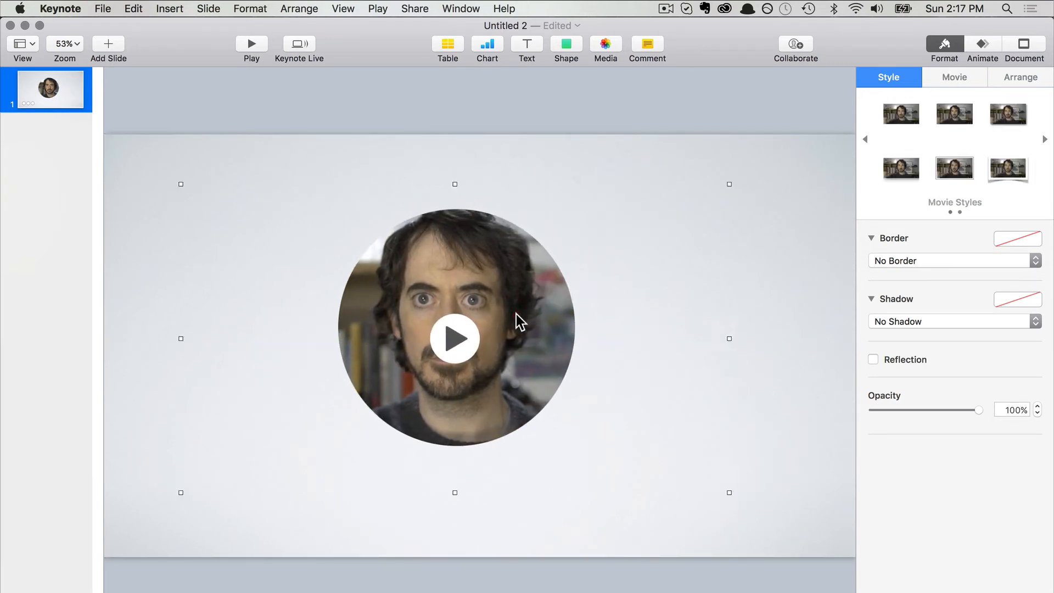
pyautogui.moveTo(254, 65)
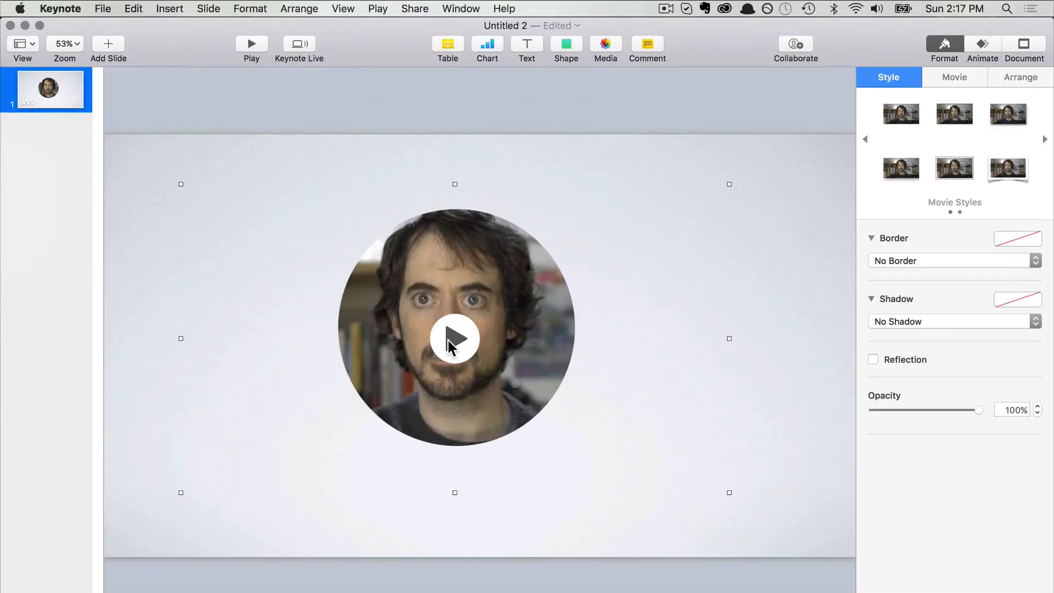
pyautogui.moveTo(502, 301)
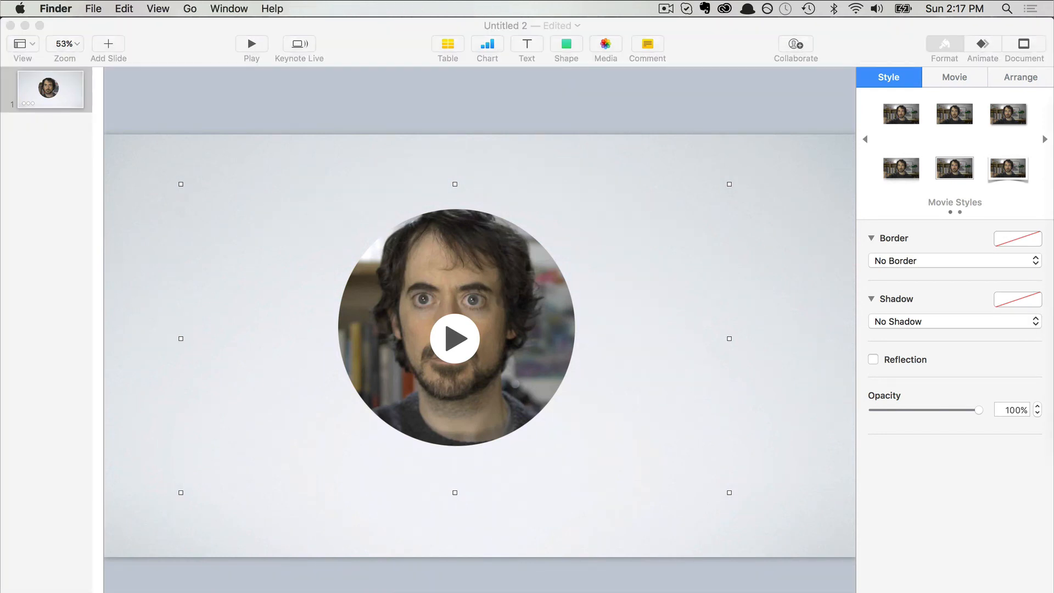
pyautogui.moveTo(551, 360)
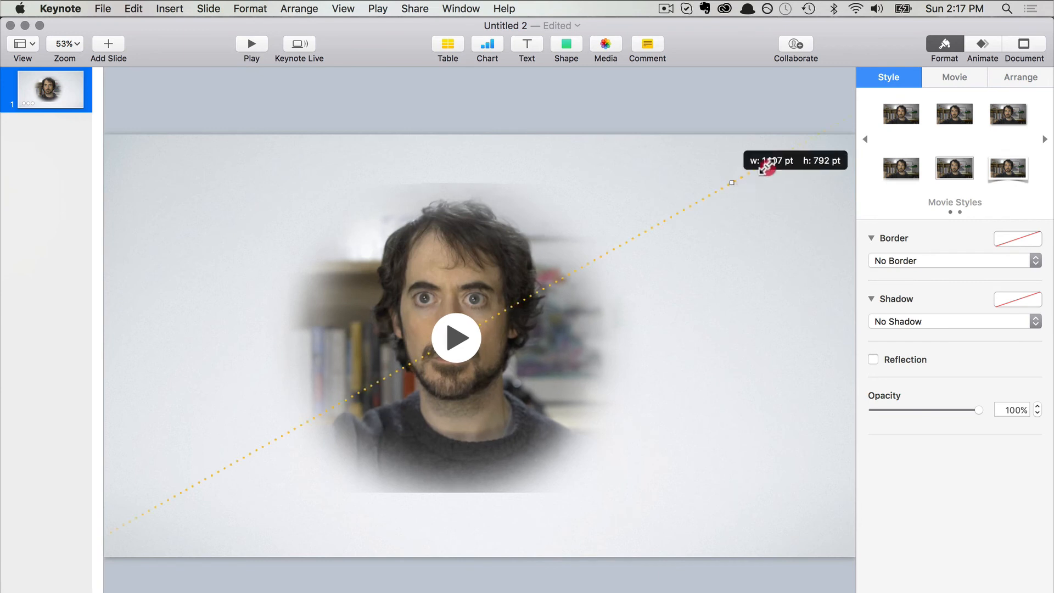
# Enlarge the video from its corner handle and realign the hole over the face
pyautogui.moveTo(763, 167); pyautogui.dragTo(474, 446)
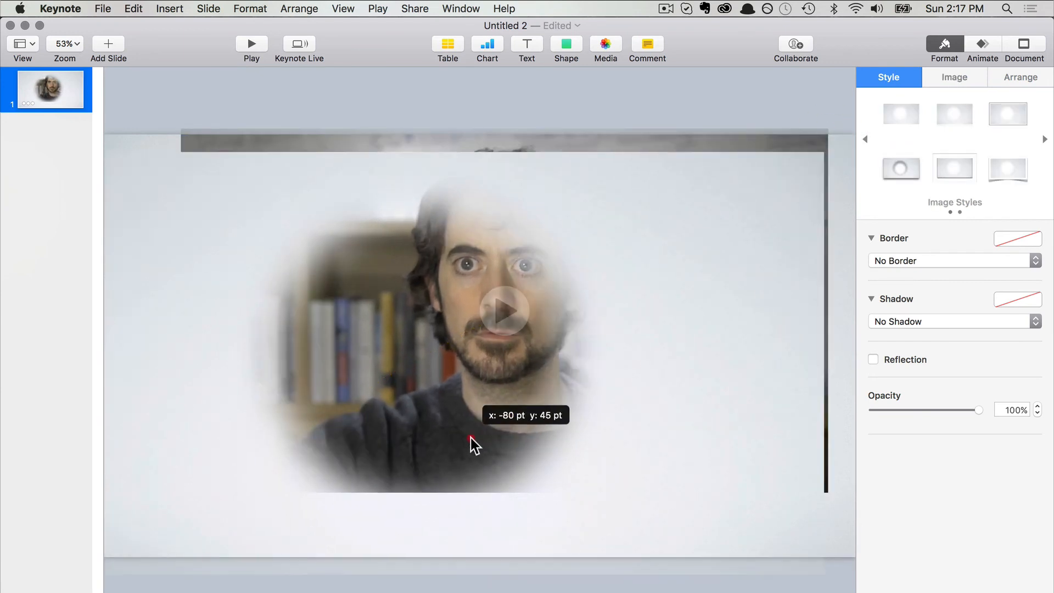
pyautogui.moveTo(476, 447); pyautogui.dragTo(498, 429)
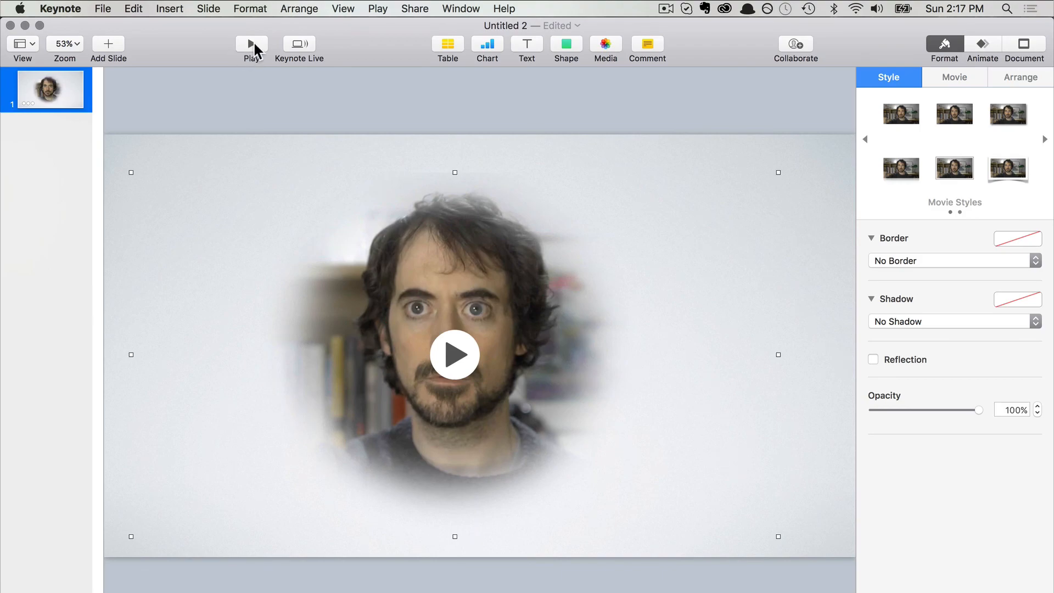
pyautogui.moveTo(613, 479)
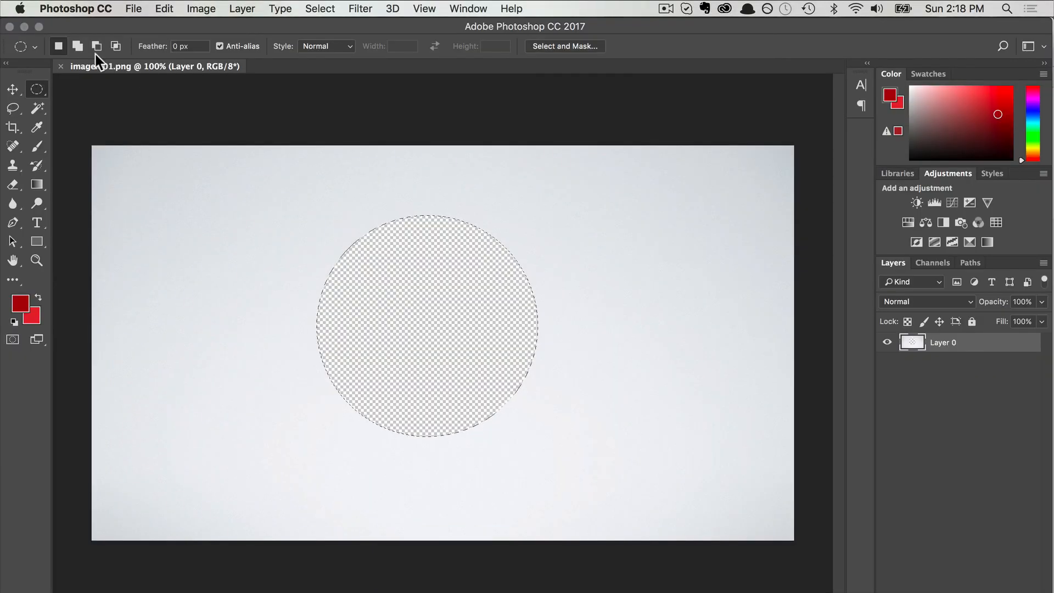
# Set the marquee selection feather to 15 px
pyautogui.click(191, 46)
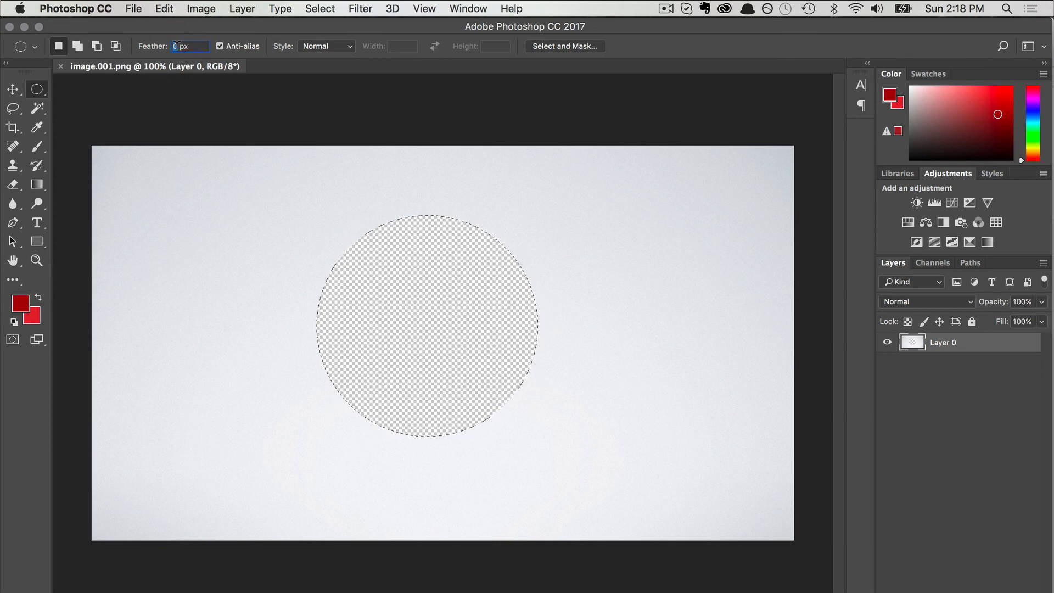
pyautogui.write('15')
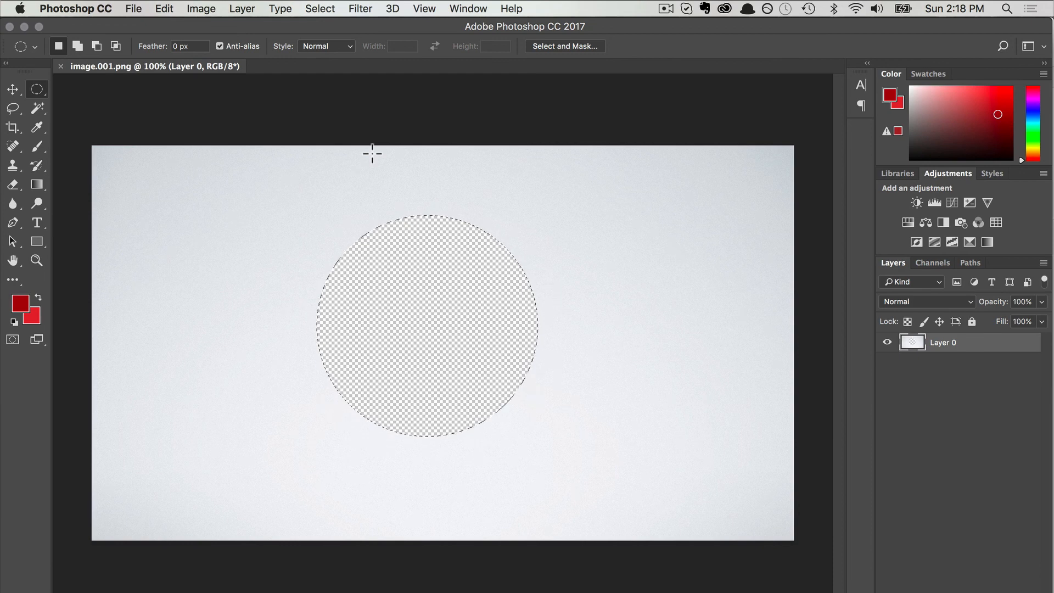
pyautogui.moveTo(450, 154)
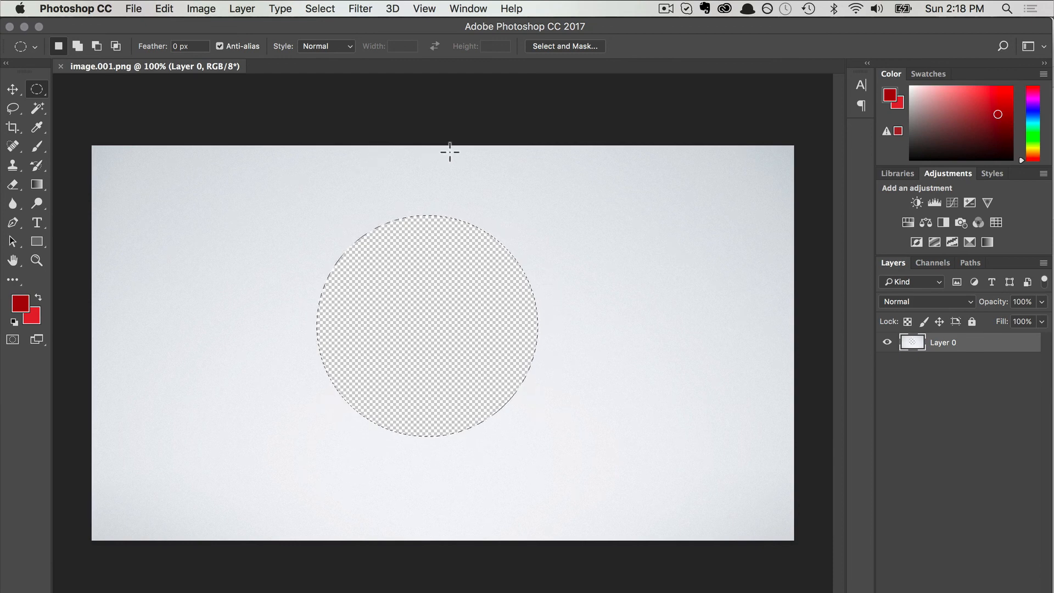